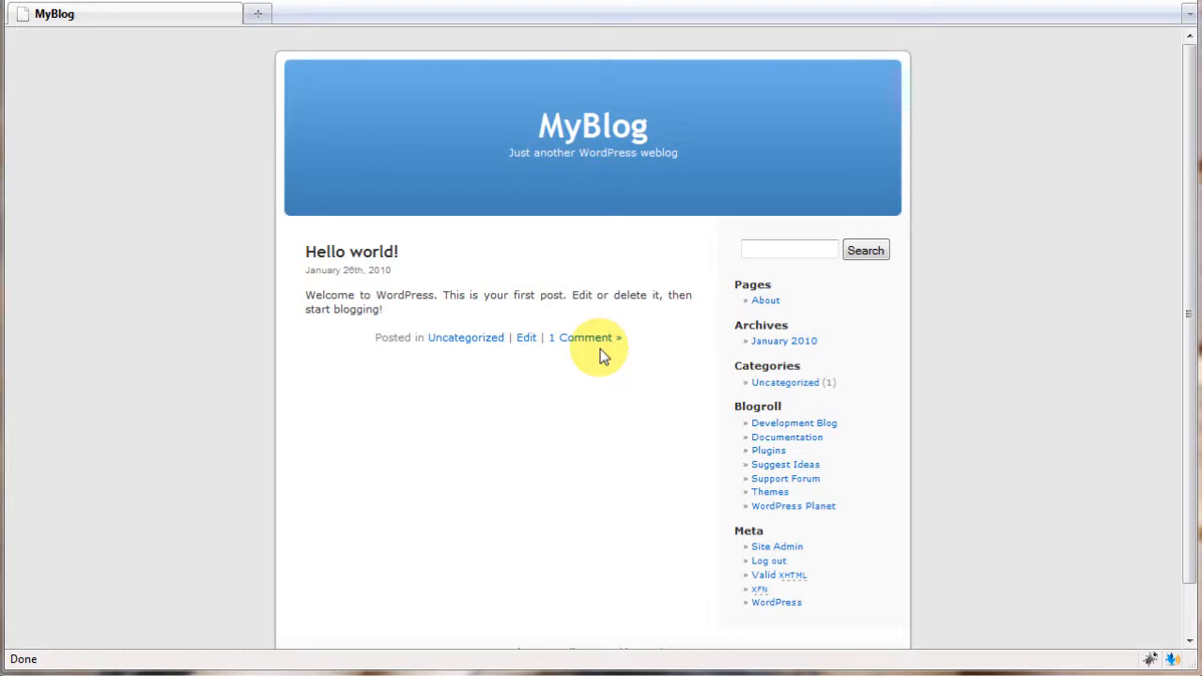
{"action": "mouse_move", "coordinate": [632, 371]}
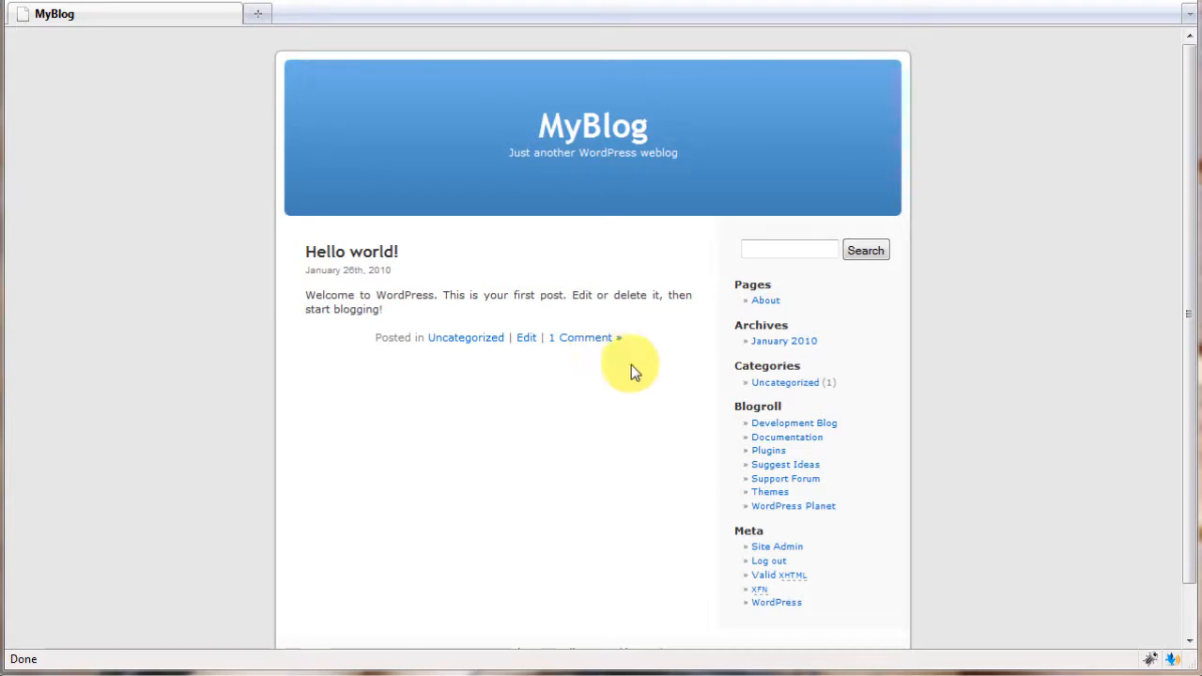
Follow the Site Admin link under Meta to reach the MyBlog Dashboard
{"action": "left_click", "coordinate": [776, 546]}
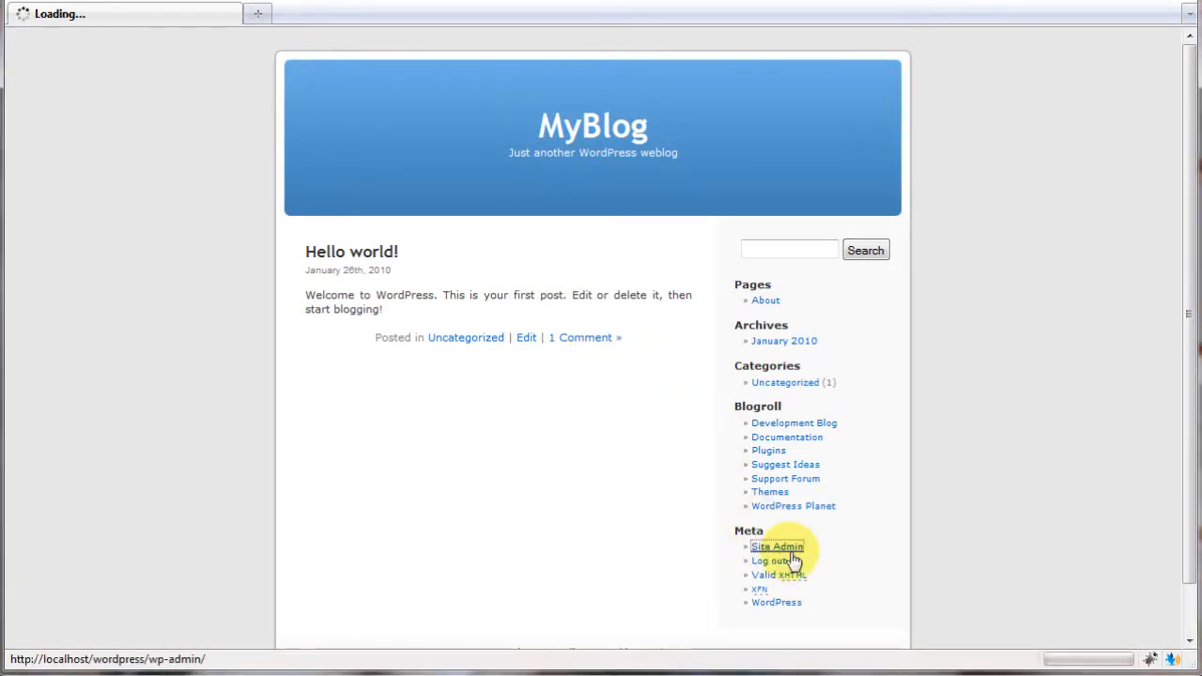
{"action": "left_click", "coordinate": [776, 547]}
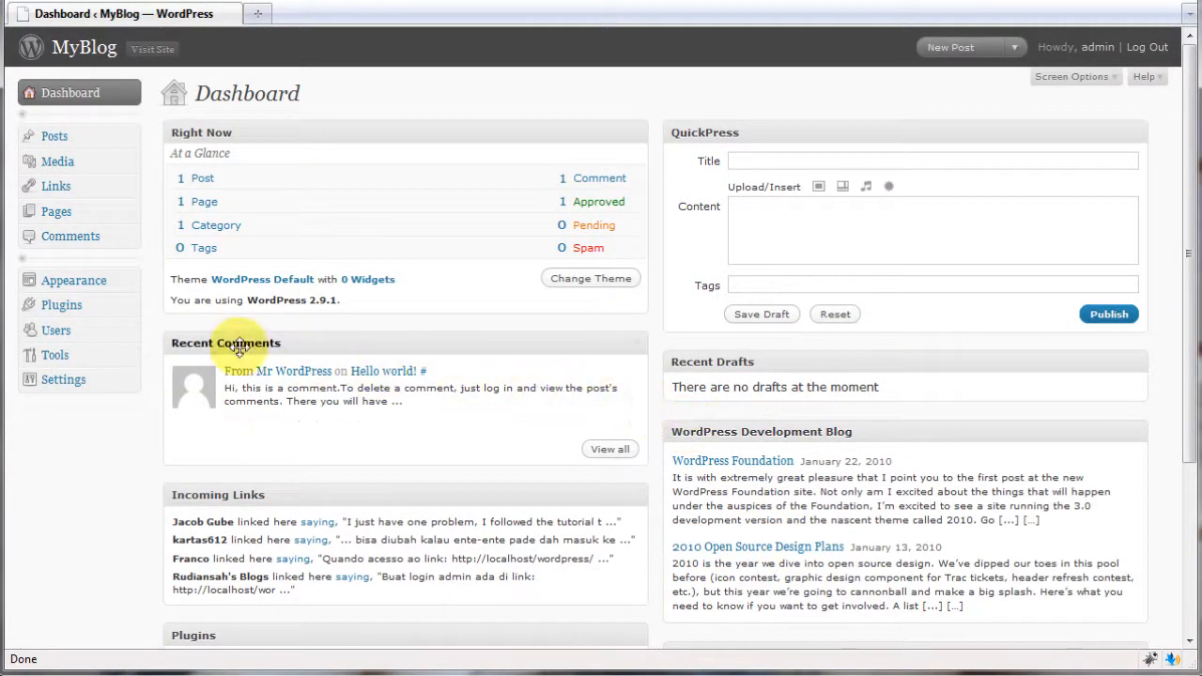
Select SPF-V420-Beta-1-Complete.zip from the Desktop on the Plugins > Add New upload page
{"action": "left_click", "coordinate": [61, 304]}
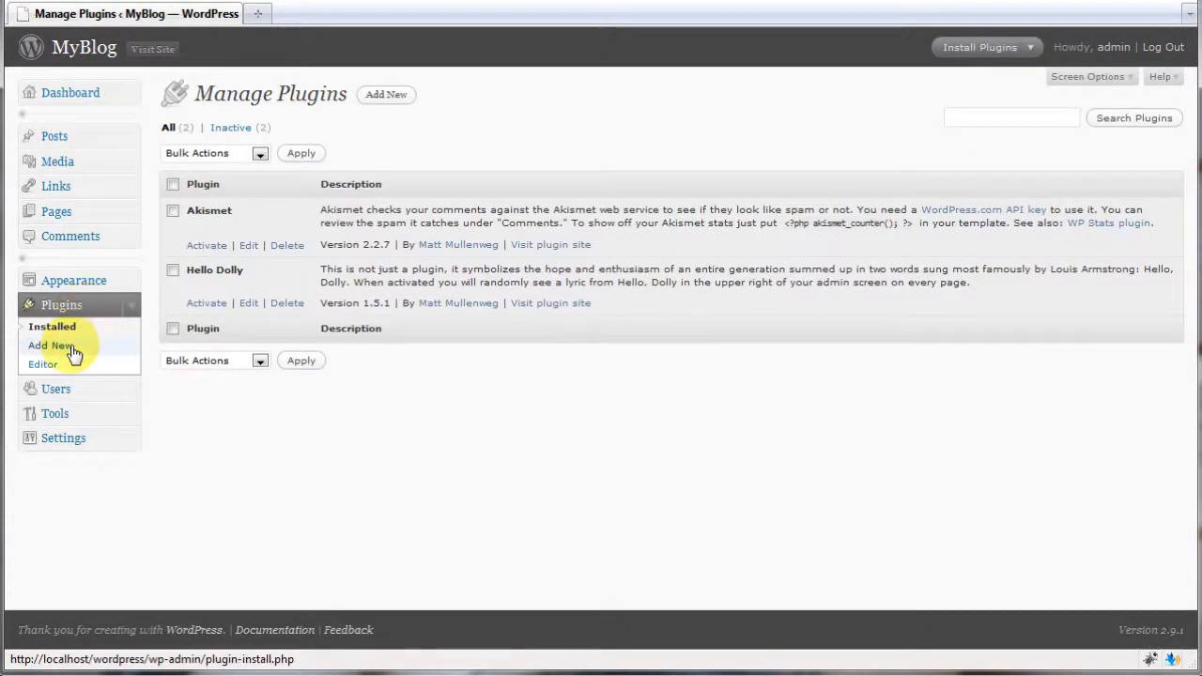
{"action": "left_click", "coordinate": [50, 346]}
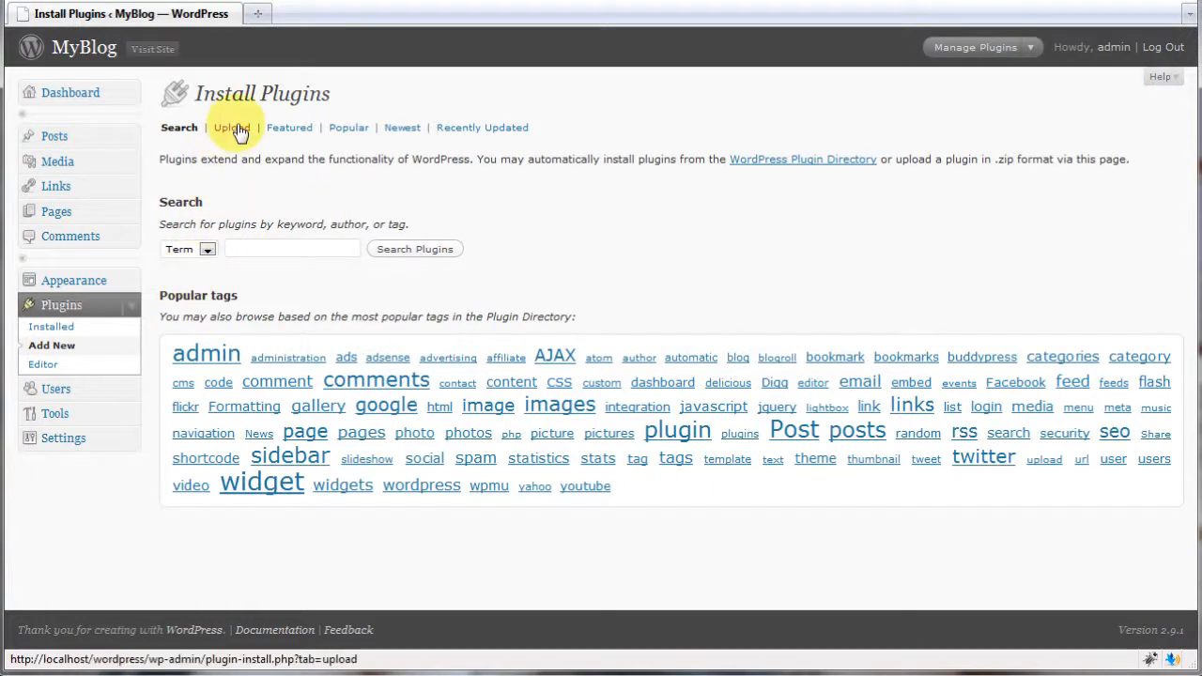
{"action": "left_click", "coordinate": [230, 126]}
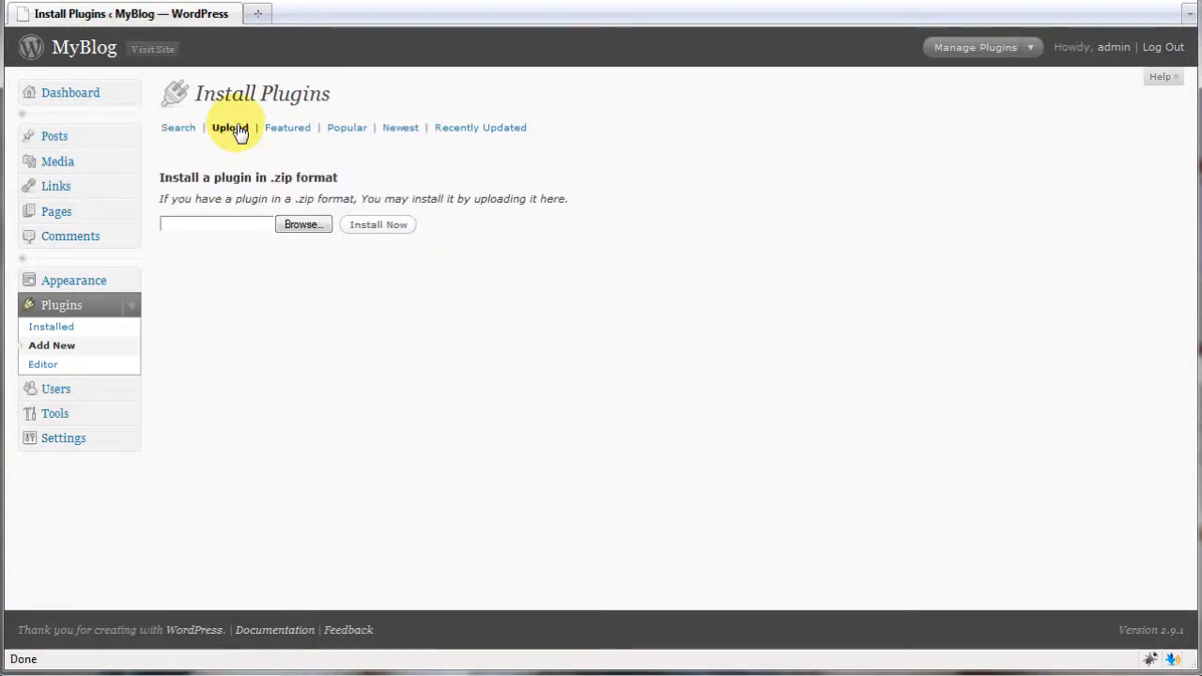
{"action": "left_click", "coordinate": [302, 223]}
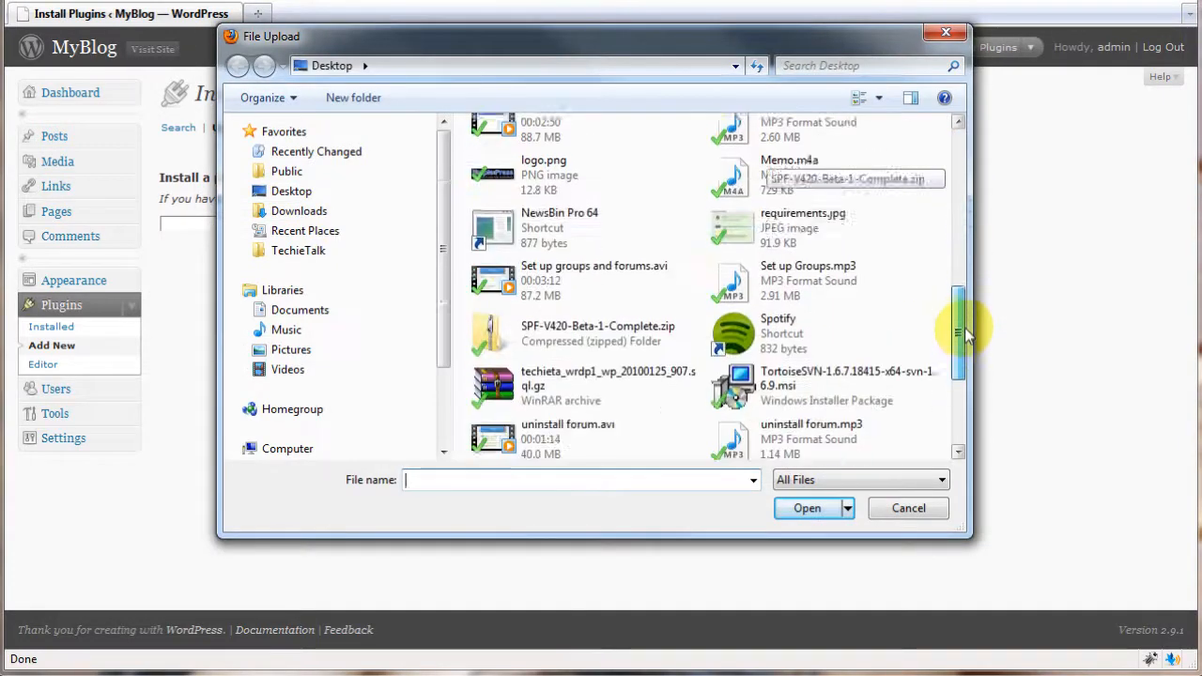
{"action": "scroll", "scroll_direction": "down", "scroll_amount": 3}
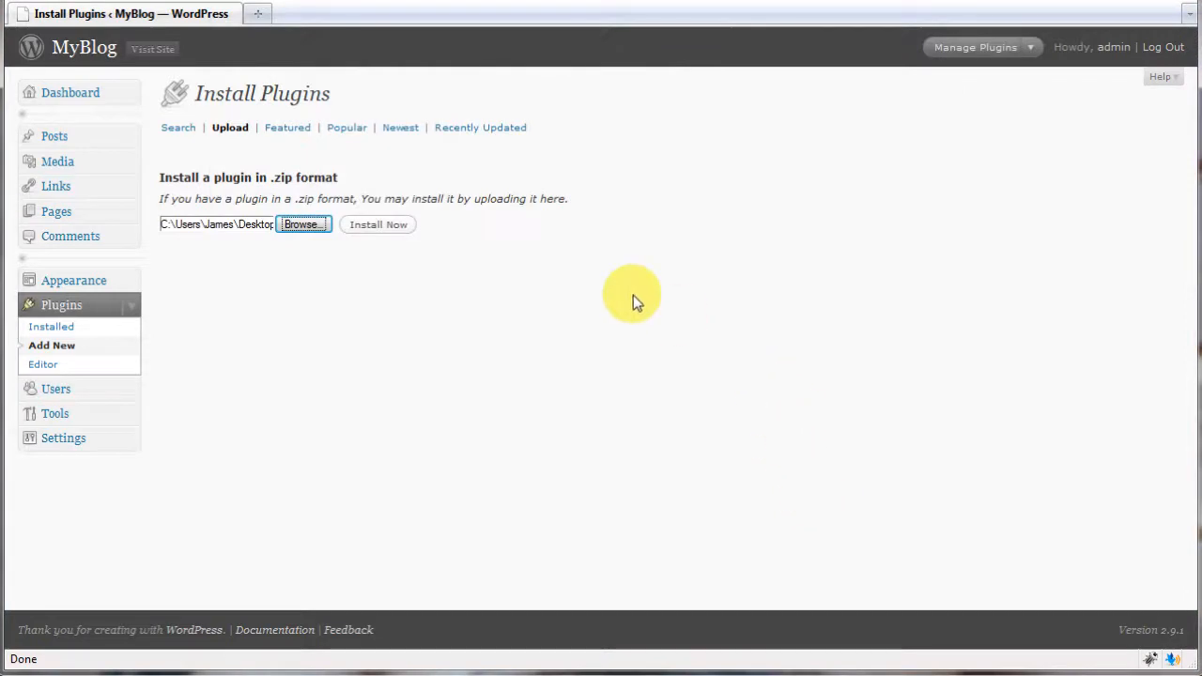
Install the SPF-V420-Beta-1-Complete.zip package until 'Plugin Installed successfully' appears
{"action": "left_click", "coordinate": [378, 224]}
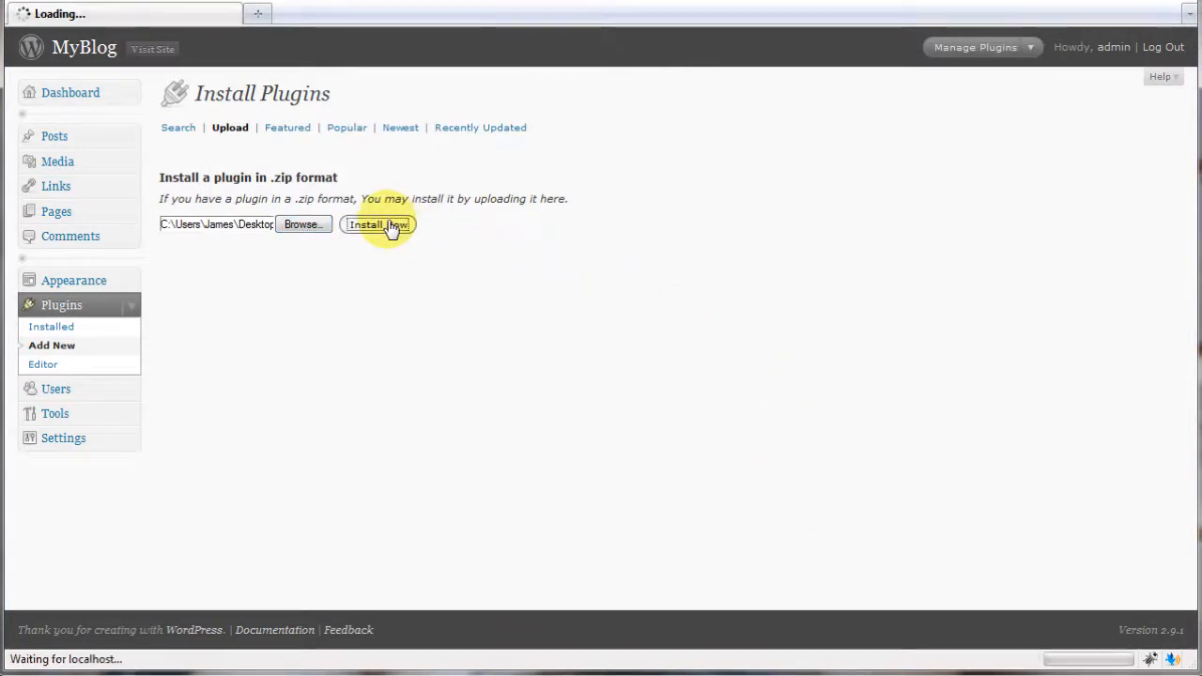
{"action": "left_click", "coordinate": [377, 223]}
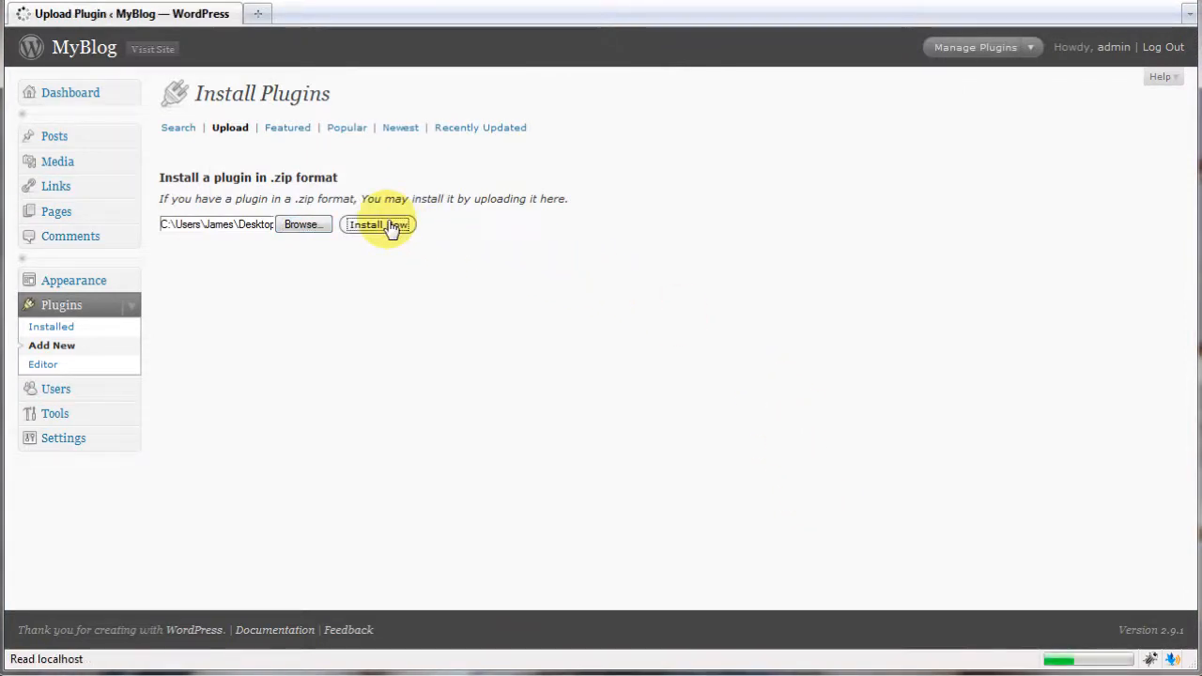
{"action": "mouse_move", "coordinate": [436, 249]}
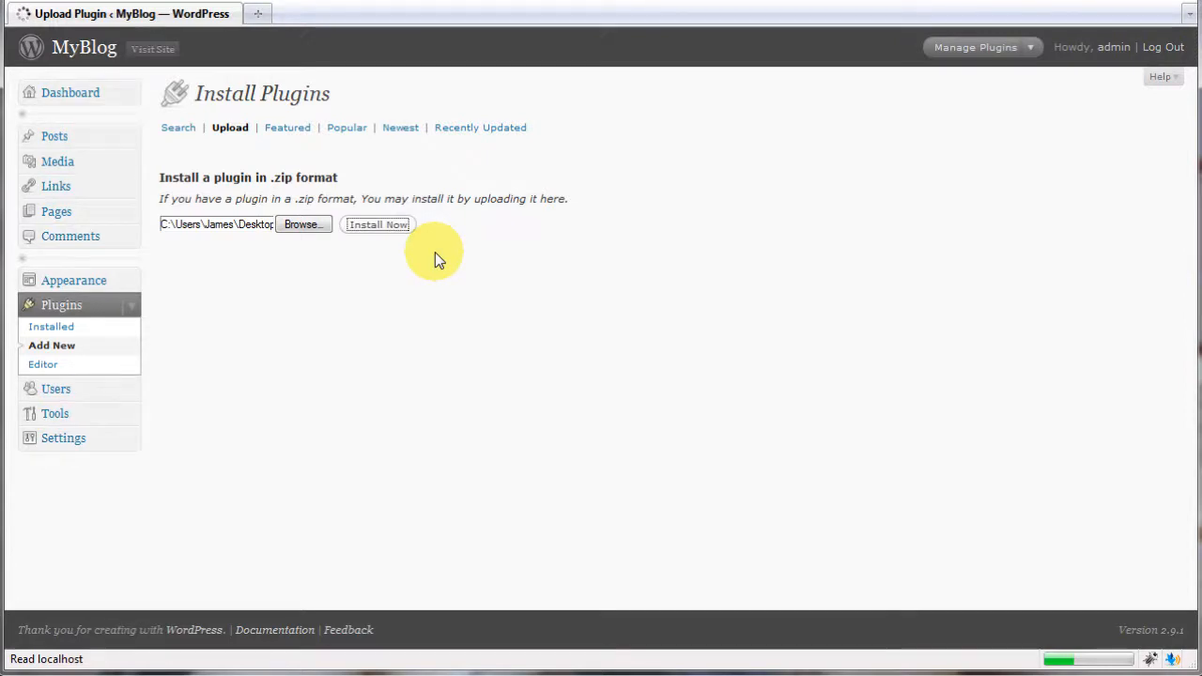
{"action": "left_click", "coordinate": [377, 224]}
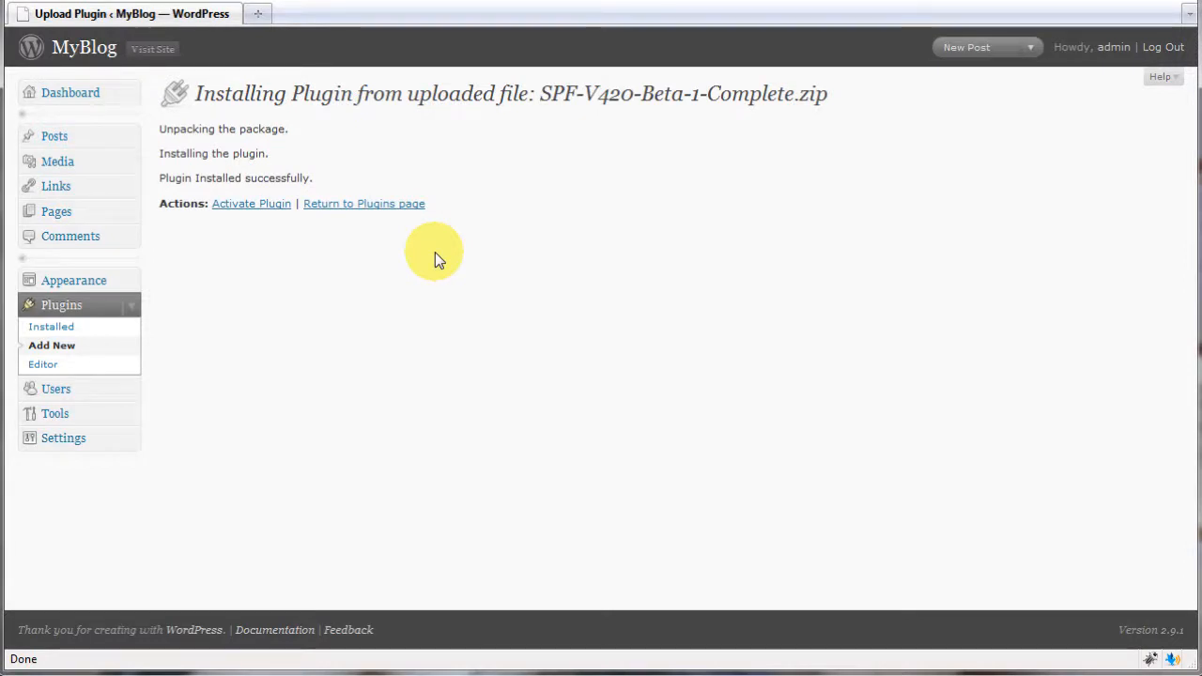
{"action": "mouse_move", "coordinate": [251, 204]}
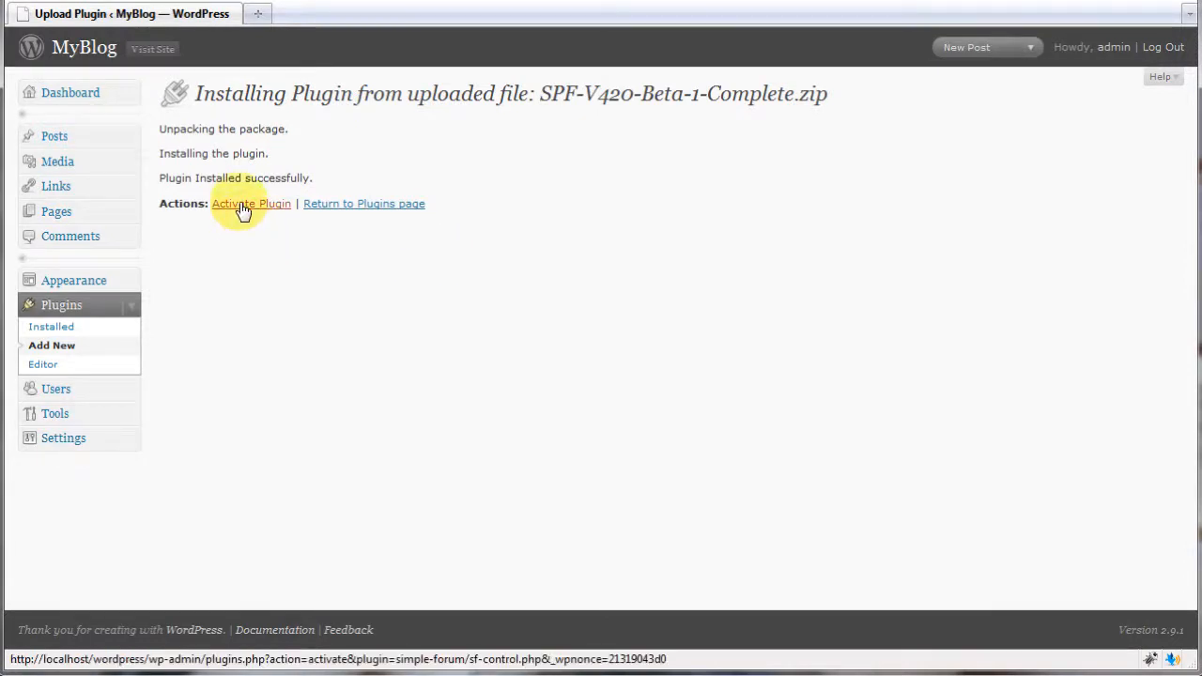
Activate Simple:Press Forum and open its Install Version 4.2.0 page
{"action": "left_click", "coordinate": [251, 203]}
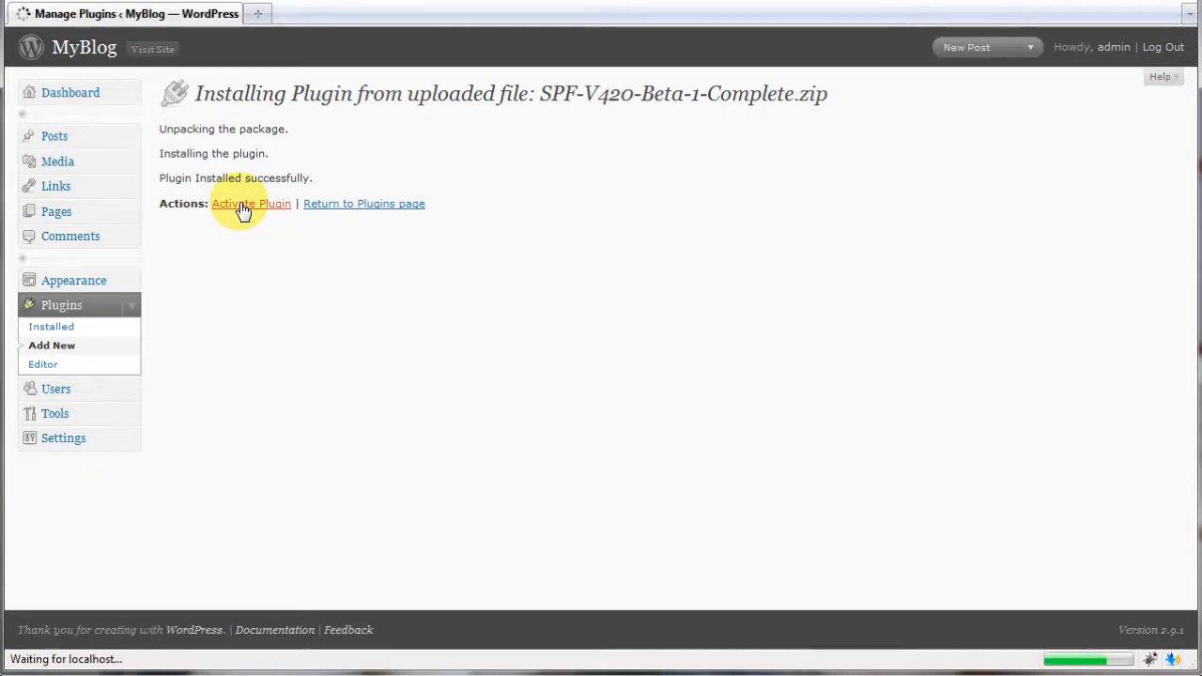
{"action": "left_click", "coordinate": [251, 202]}
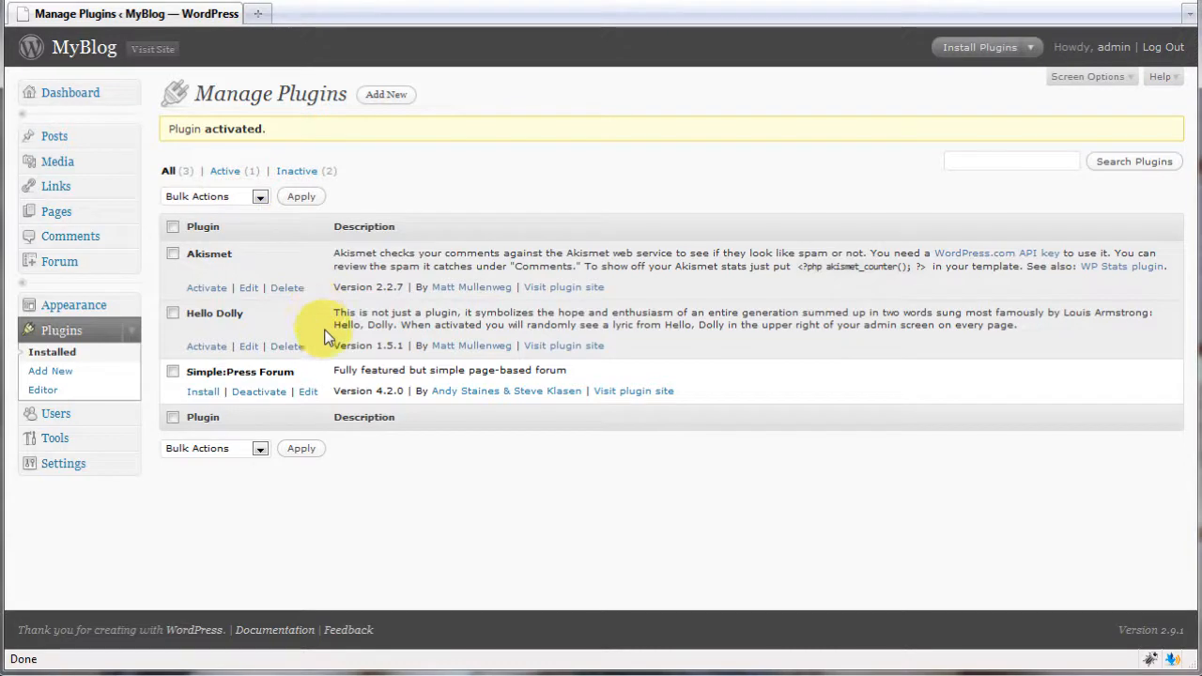
{"action": "mouse_move", "coordinate": [336, 416]}
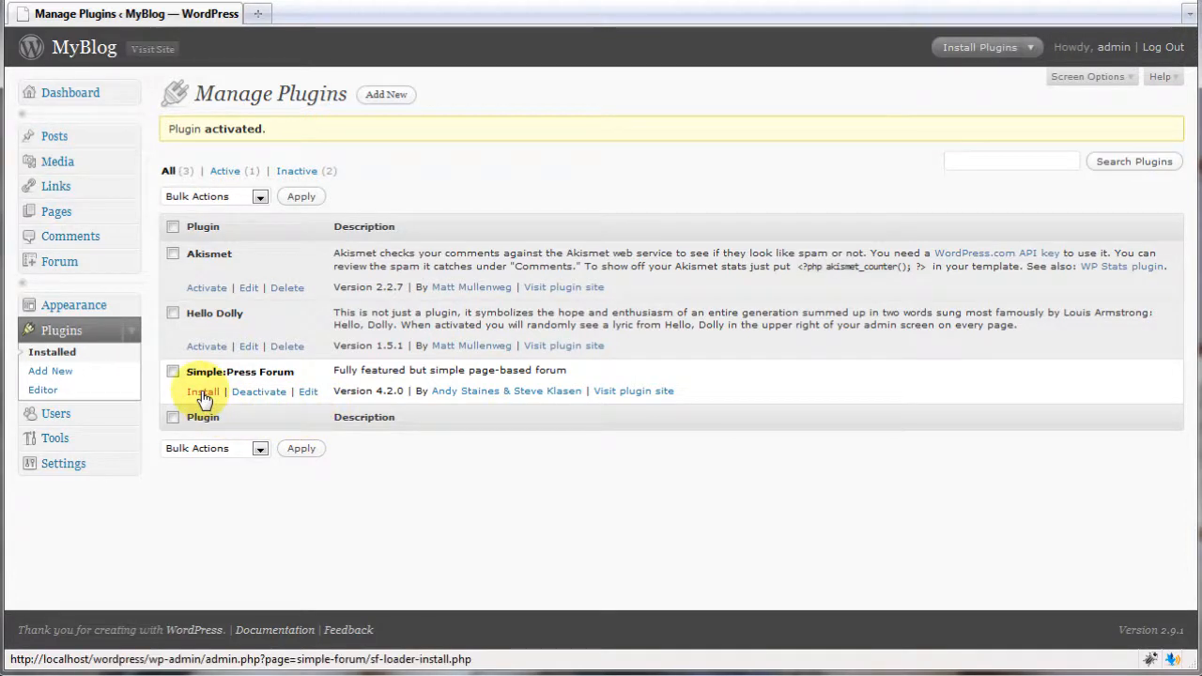
{"action": "left_click", "coordinate": [202, 391]}
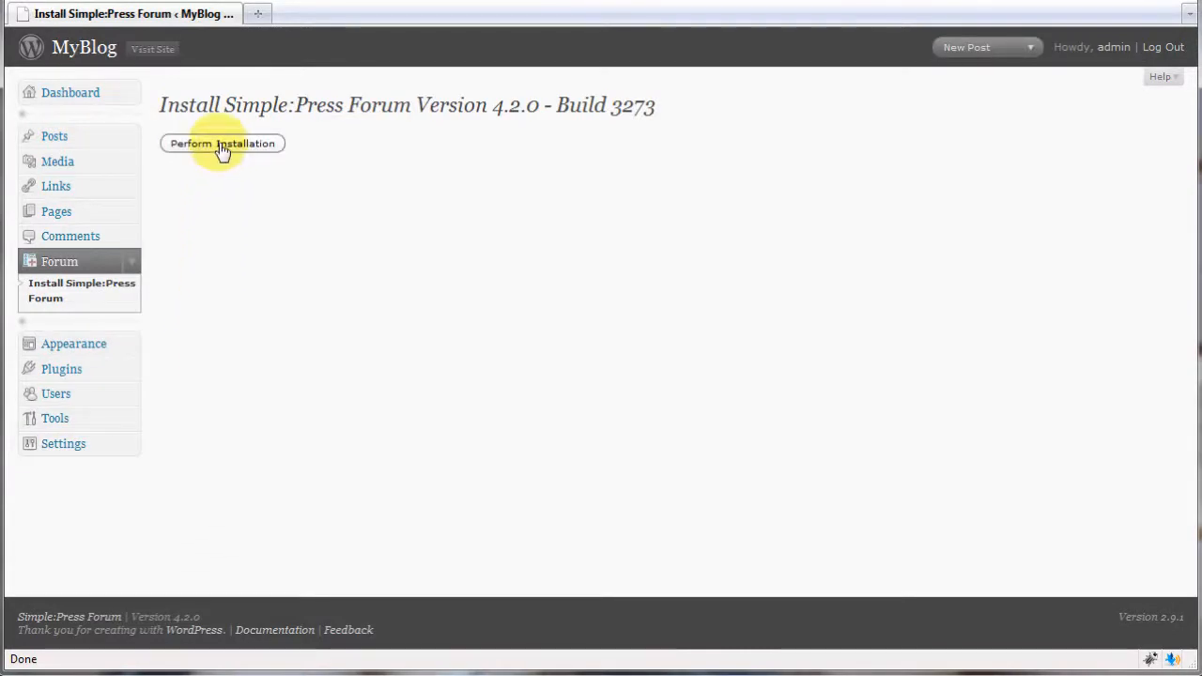
Run Perform Installation through all ten phases, then go to Forum Admin
{"action": "left_click", "coordinate": [223, 143]}
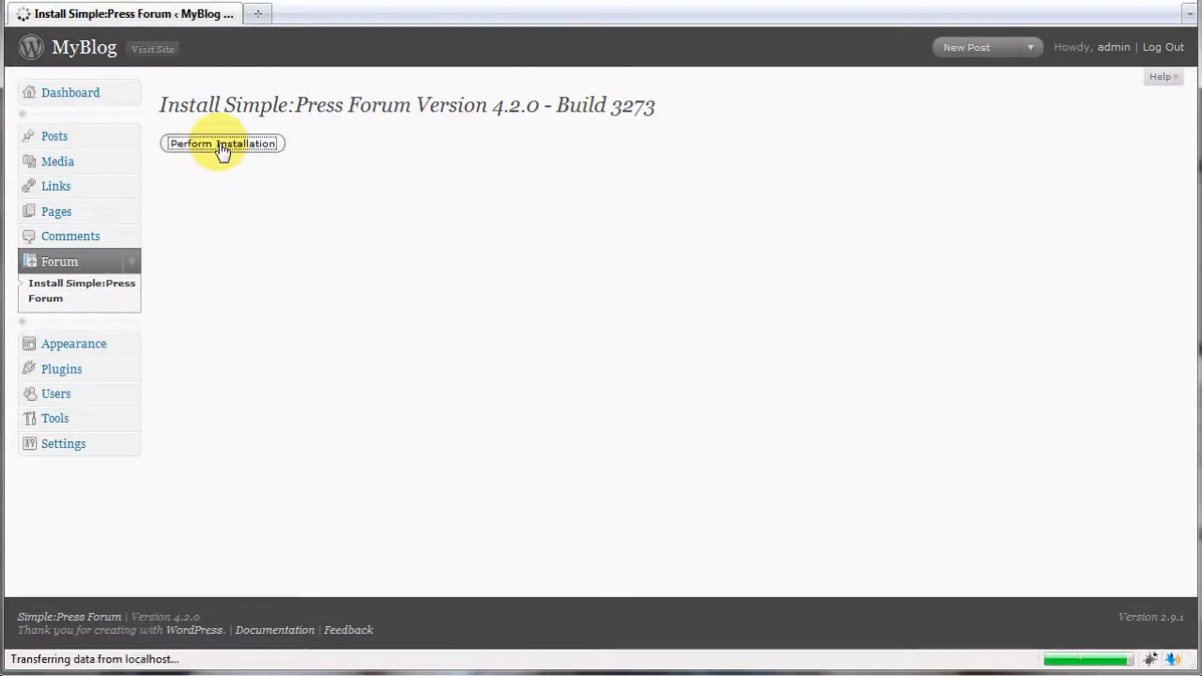
{"action": "left_click", "coordinate": [223, 143]}
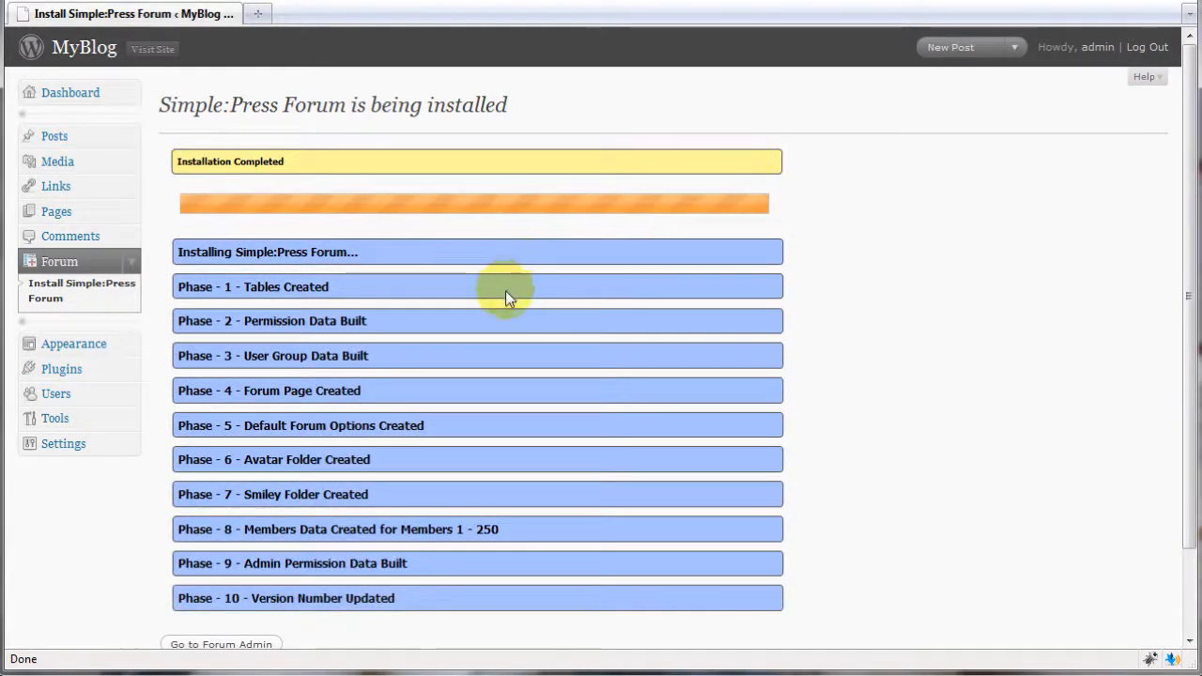
{"action": "scroll", "scroll_direction": "down", "scroll_amount": 3}
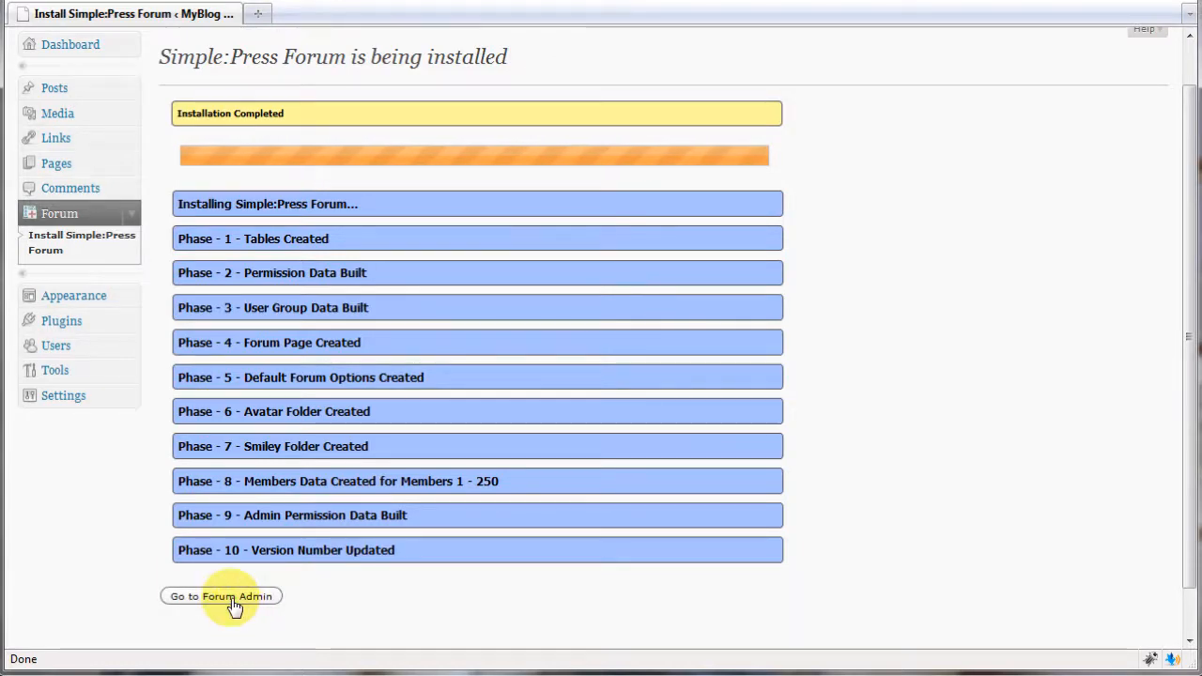
{"action": "left_click", "coordinate": [221, 596]}
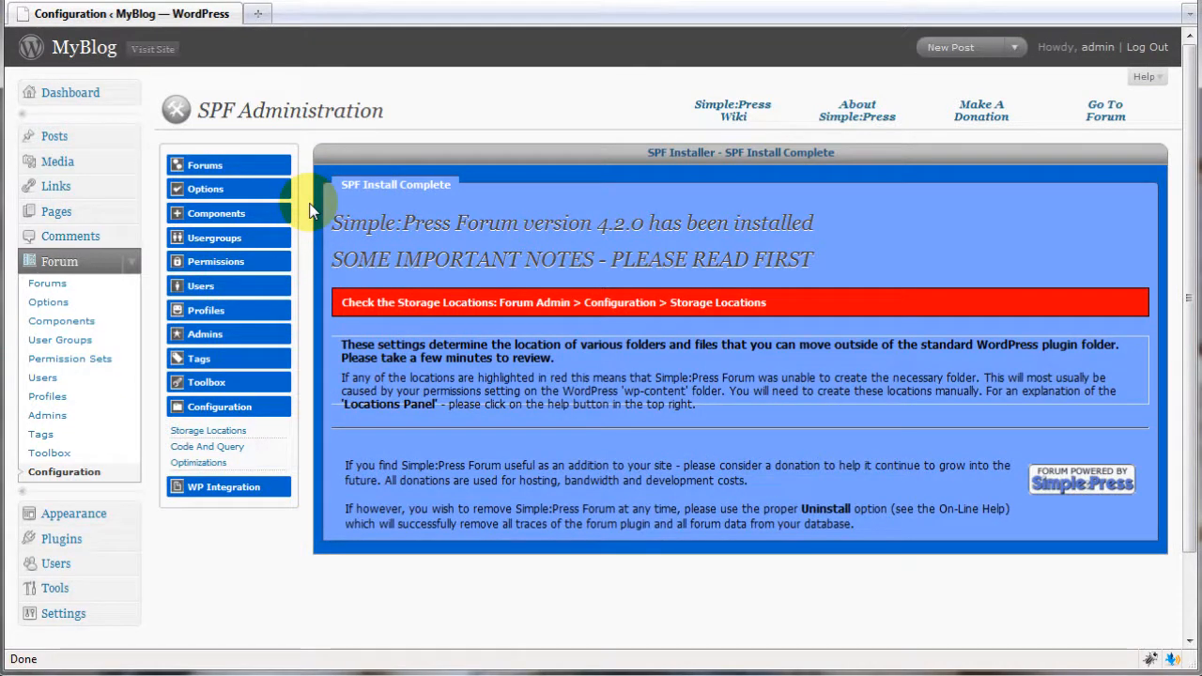
{"action": "mouse_move", "coordinate": [303, 183]}
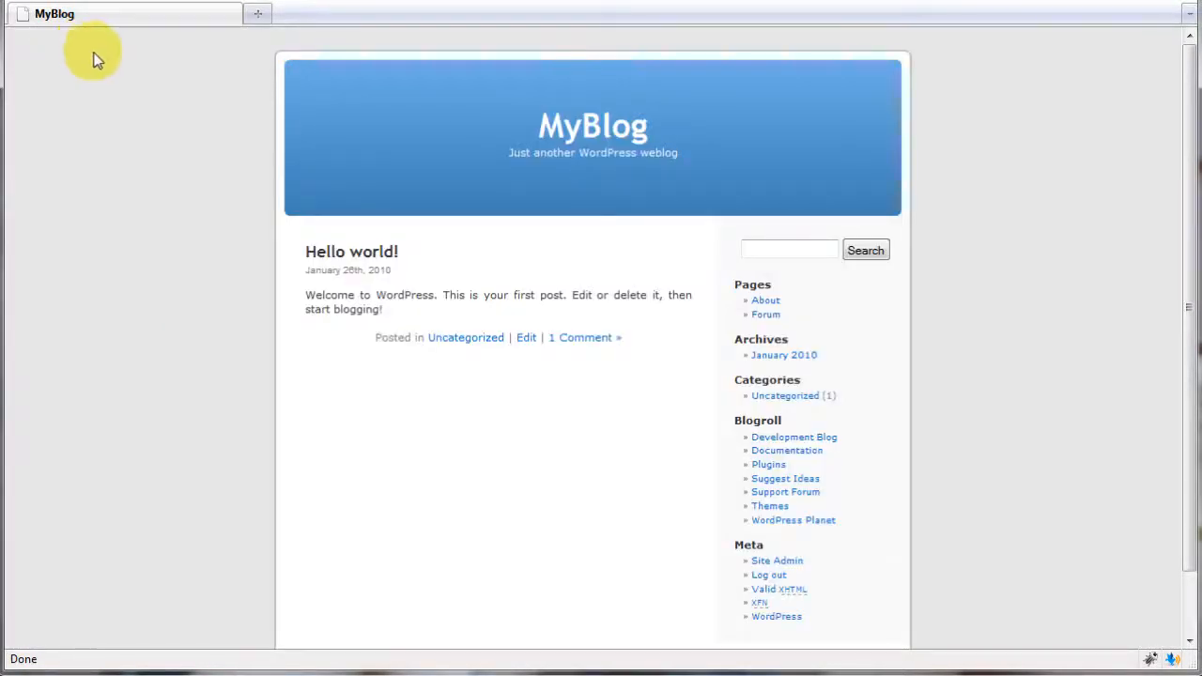
{"action": "mouse_move", "coordinate": [563, 240]}
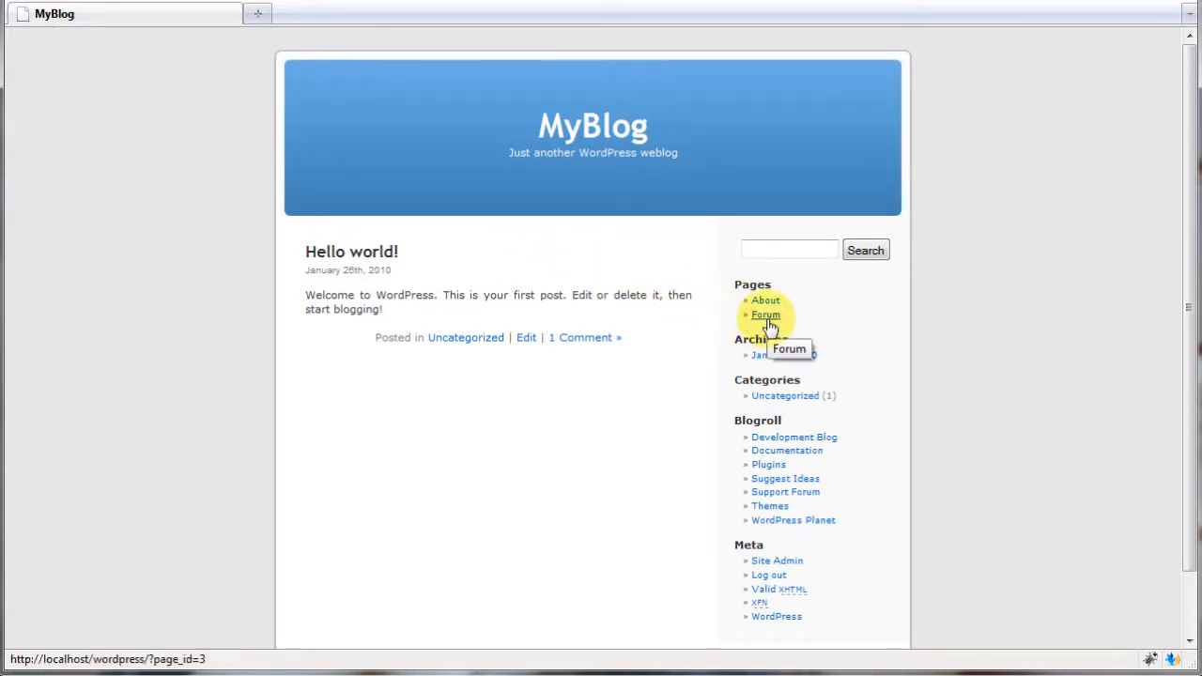
Follow the Forum link under Pages to load MyBlog's public Forum page
{"action": "left_click", "coordinate": [765, 313]}
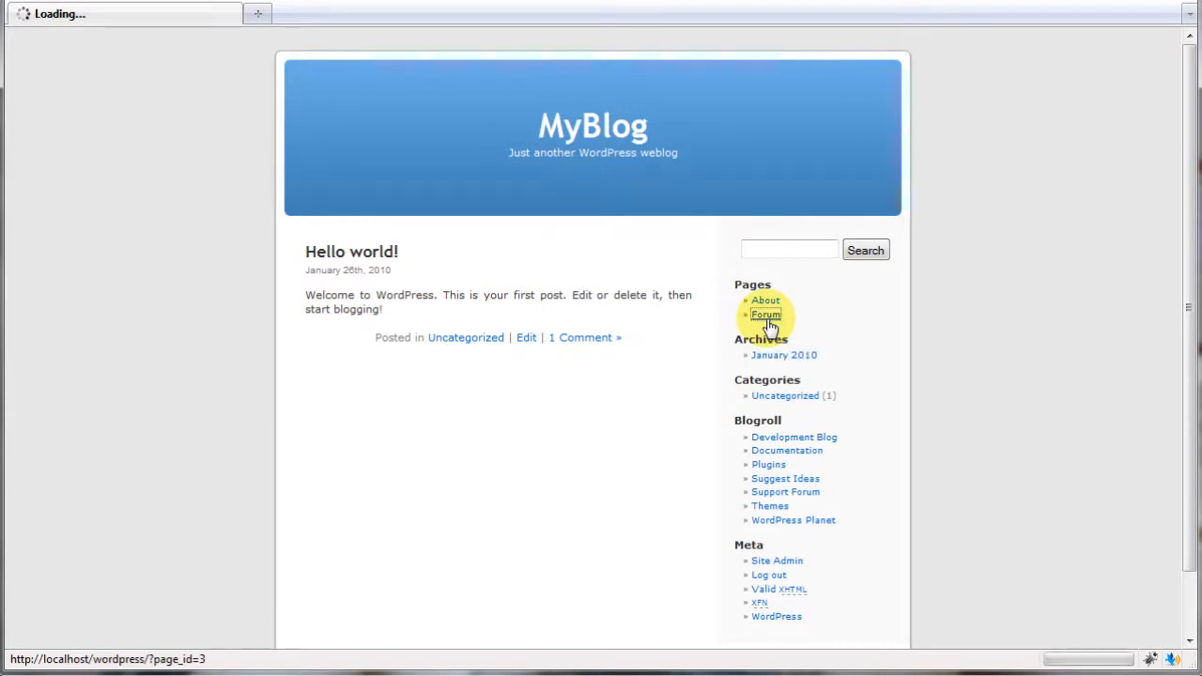
{"action": "left_click", "coordinate": [765, 314]}
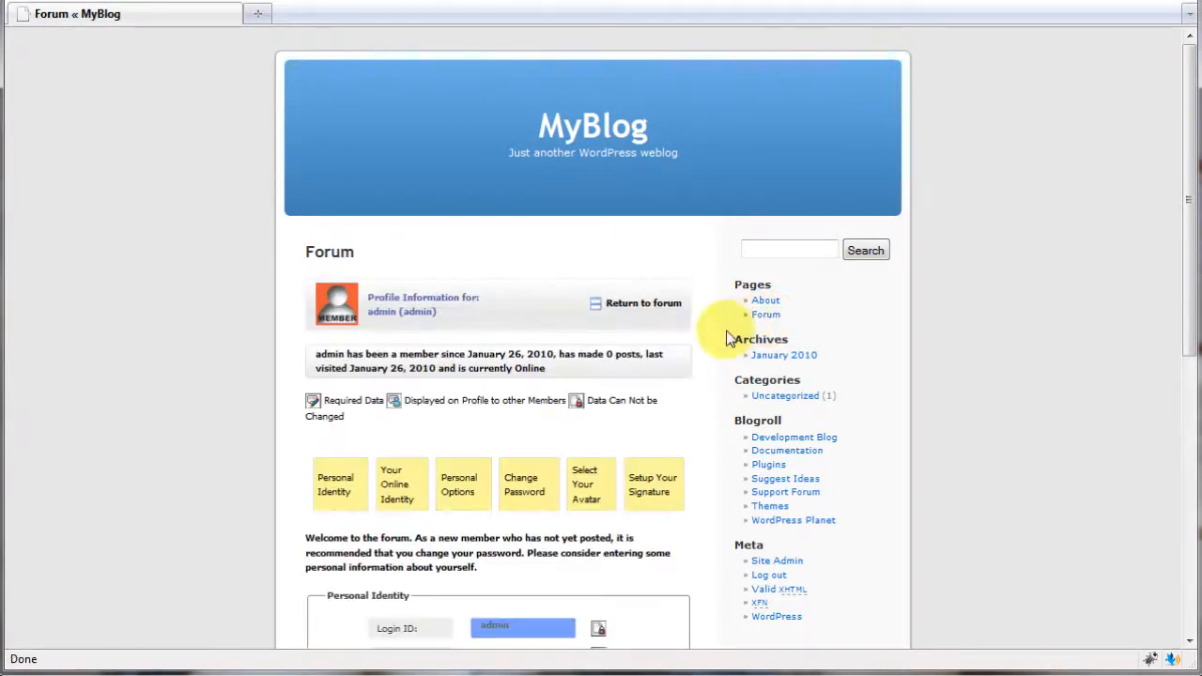
{"action": "mouse_move", "coordinate": [512, 434]}
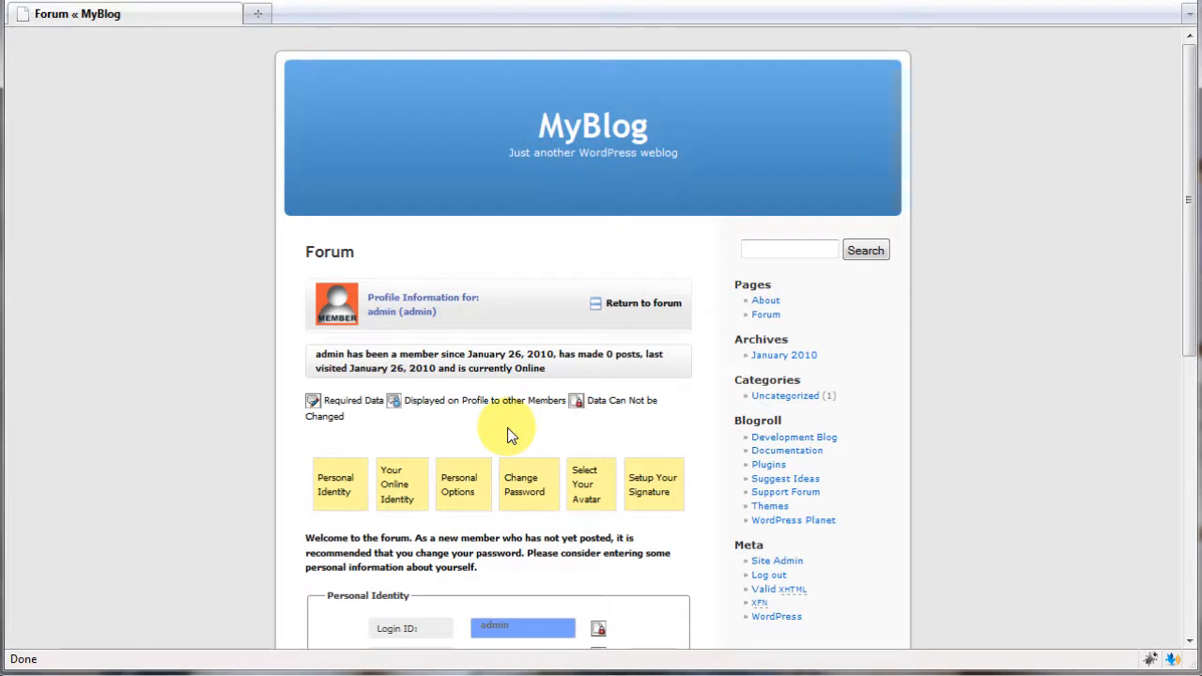